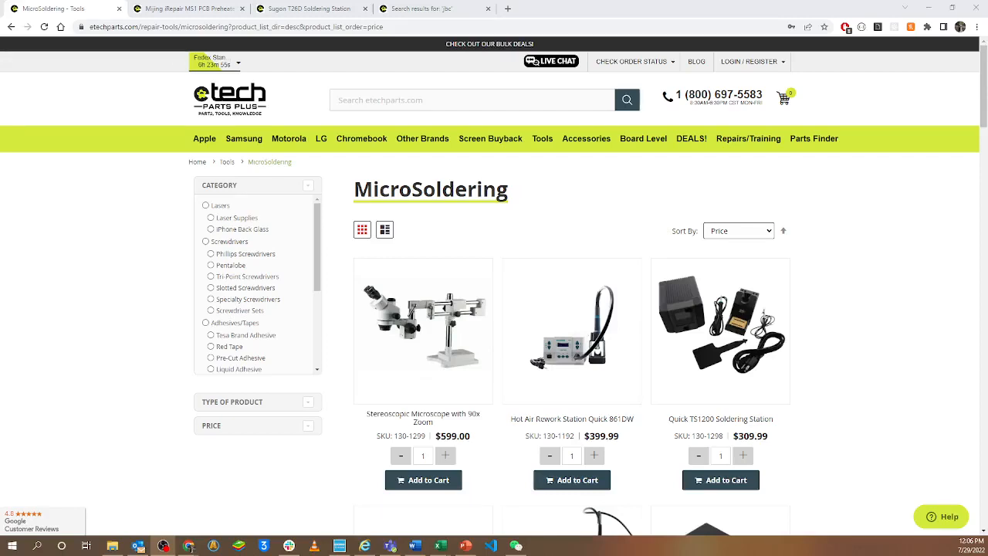
{"action": "mouse_move", "coordinate": [598, 259]}
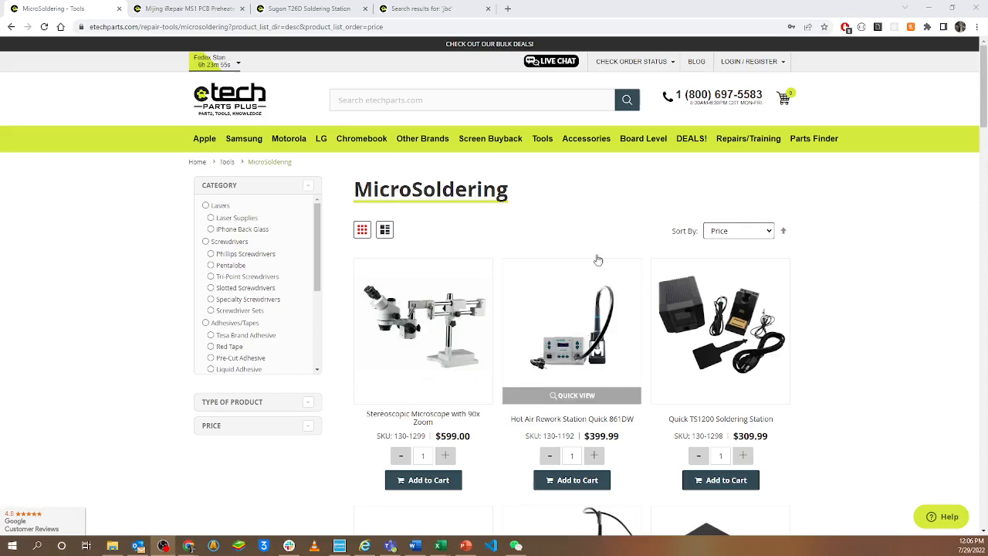
Scroll through the MicroSoldering category product grid sorted by price
{"action": "left_click", "coordinate": [542, 138]}
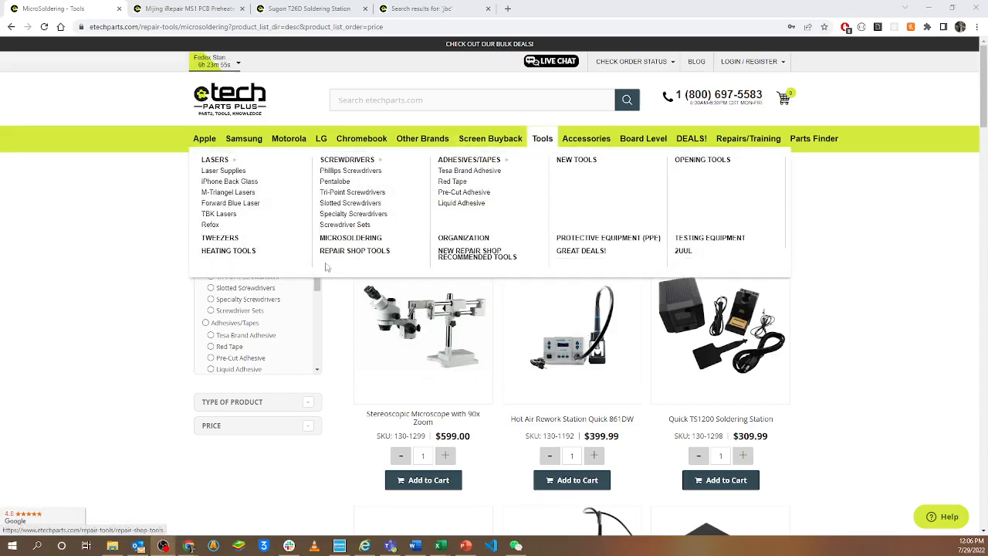
{"action": "scroll", "scroll_direction": "down", "scroll_amount": 3}
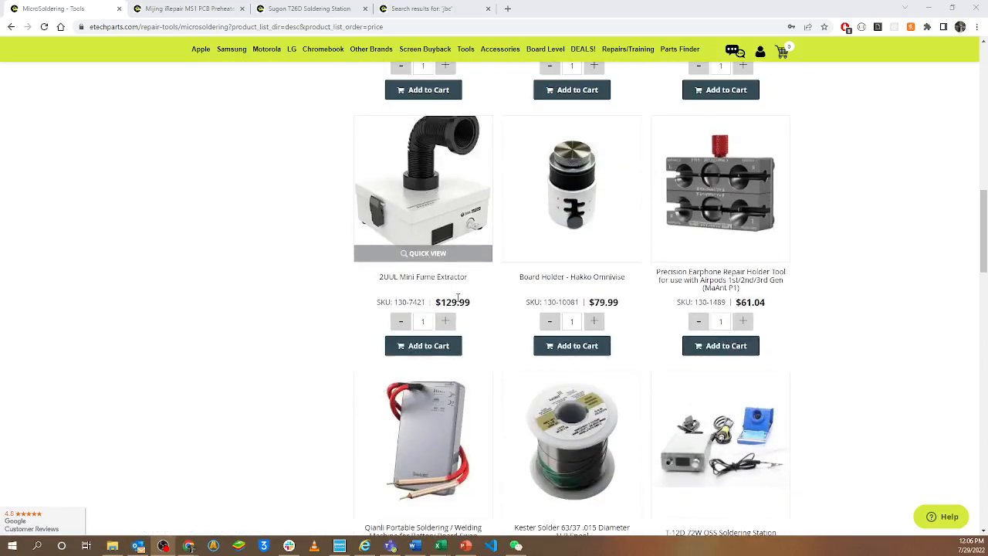
{"action": "scroll", "scroll_direction": "down", "scroll_amount": 3}
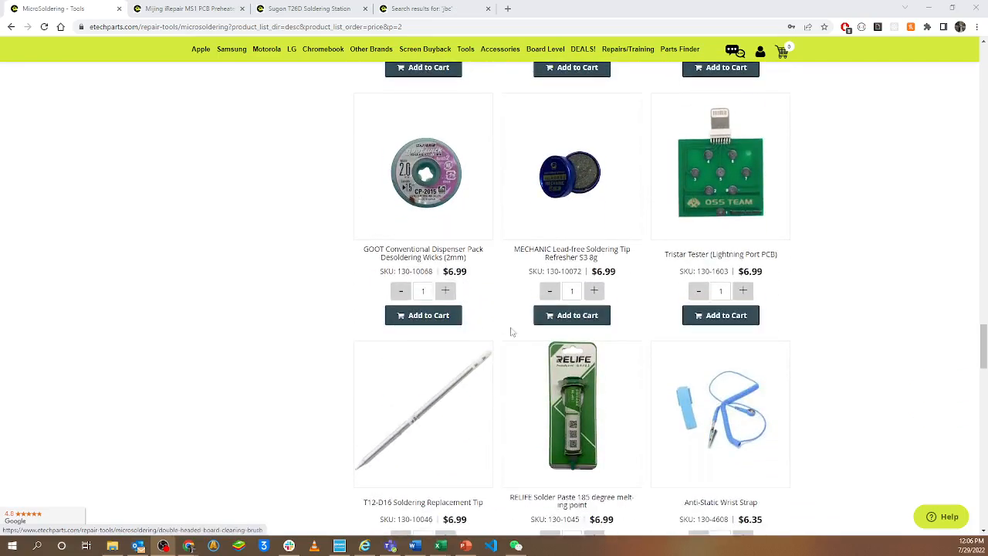
{"action": "scroll", "scroll_direction": "down", "scroll_amount": 3}
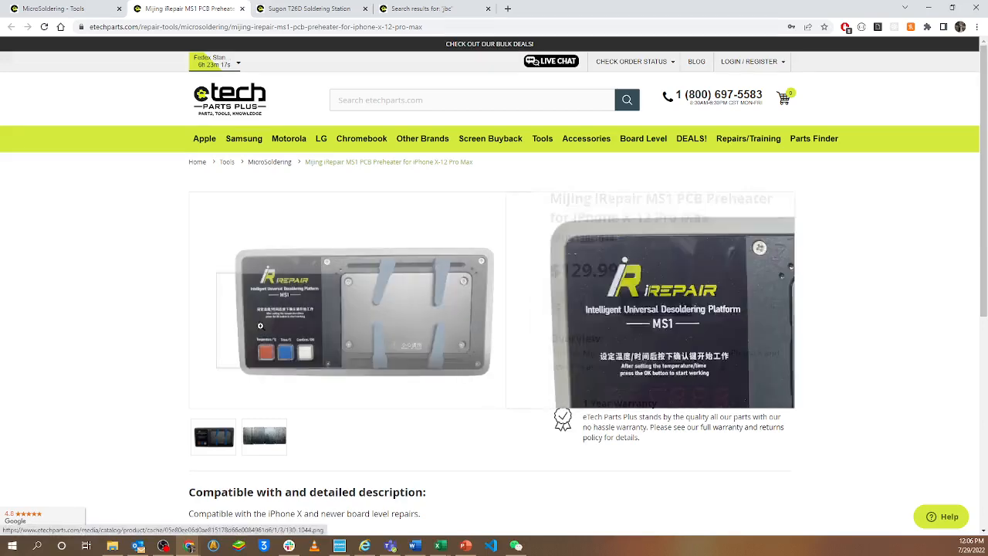
Switch to the Sugon T26D Soldering Station tab showing its $199.99 price
{"action": "left_click", "coordinate": [309, 8]}
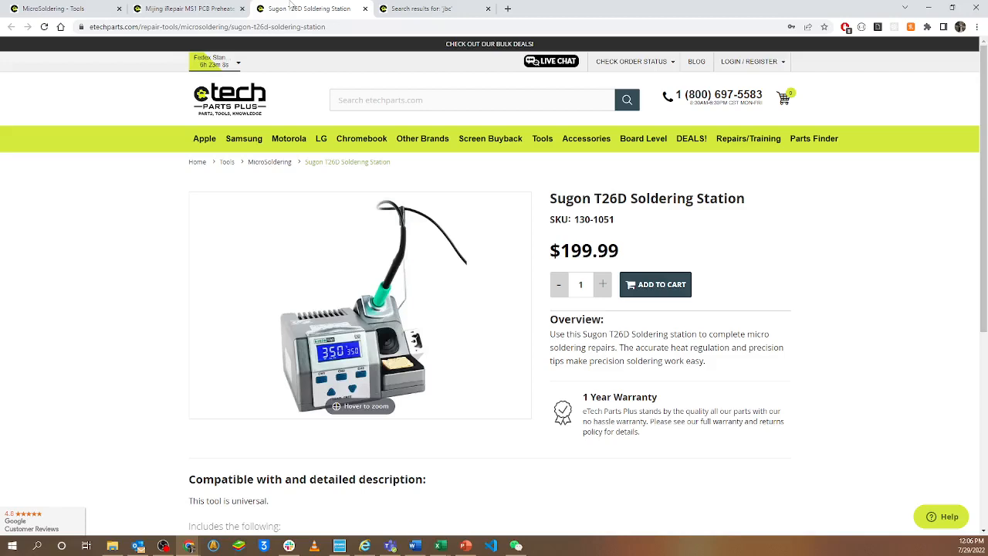
{"action": "left_click", "coordinate": [422, 138]}
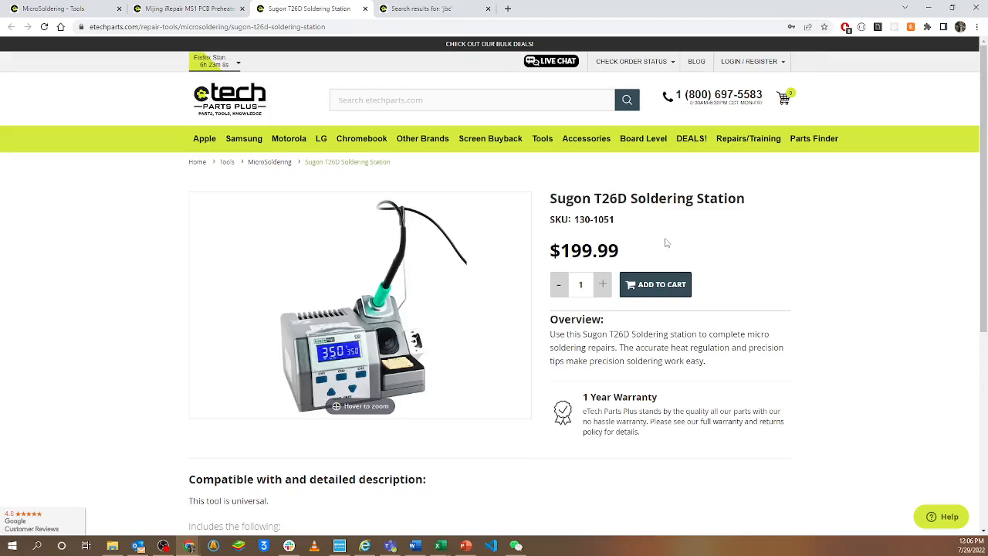
{"action": "mouse_move", "coordinate": [672, 237]}
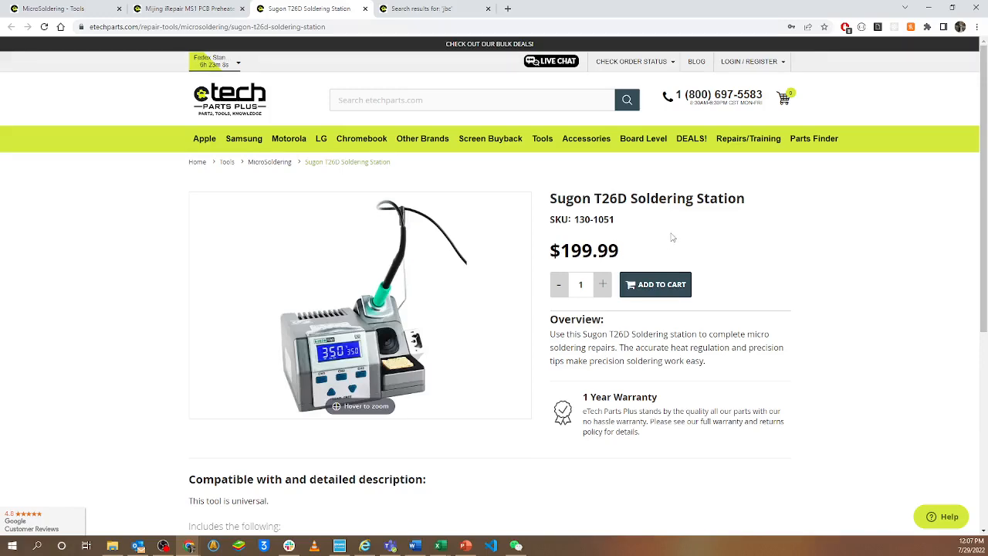
{"action": "mouse_move", "coordinate": [676, 240]}
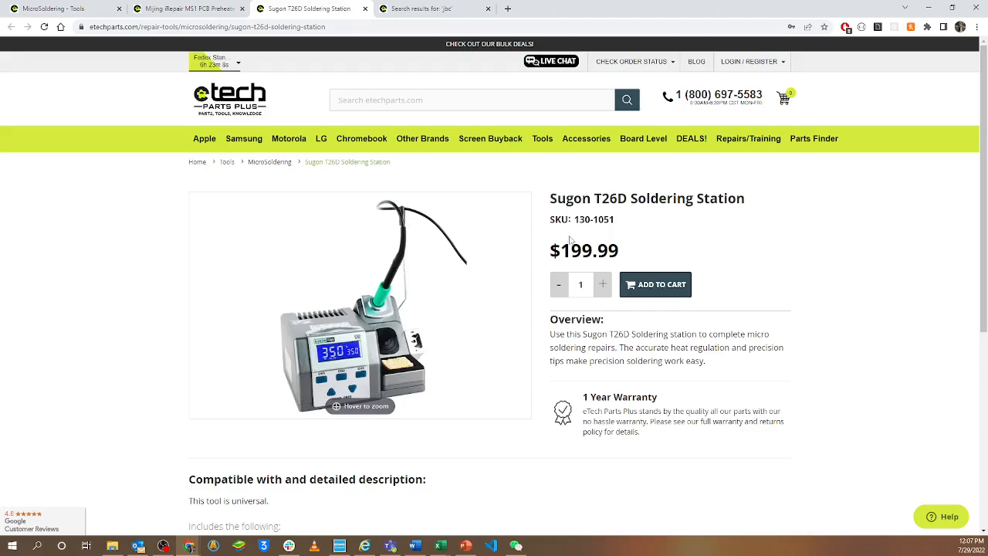
{"action": "mouse_move", "coordinate": [683, 229]}
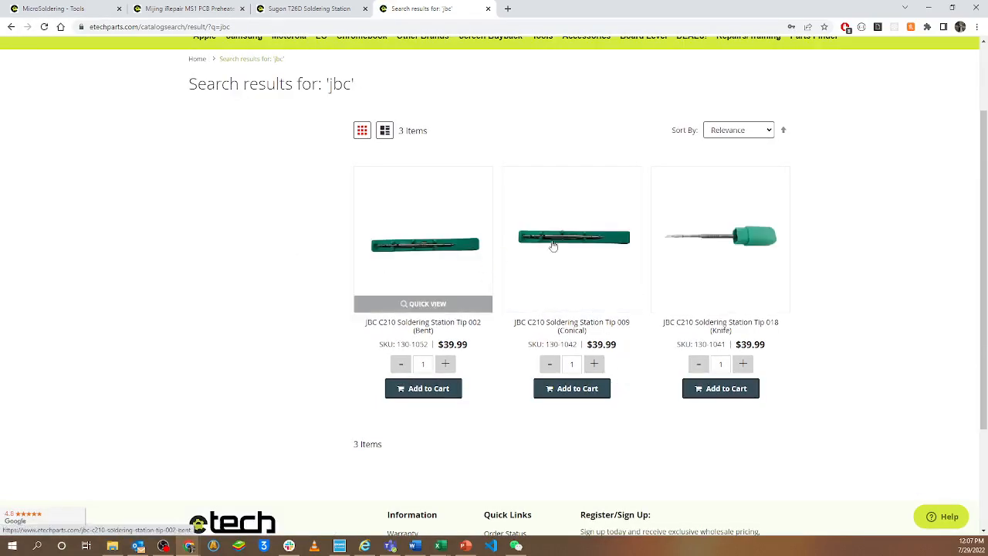
Review the three $39.99 JBC C210 tip results, then return to the MS1 preheater tab
{"action": "scroll", "scroll_direction": "down", "scroll_amount": 3}
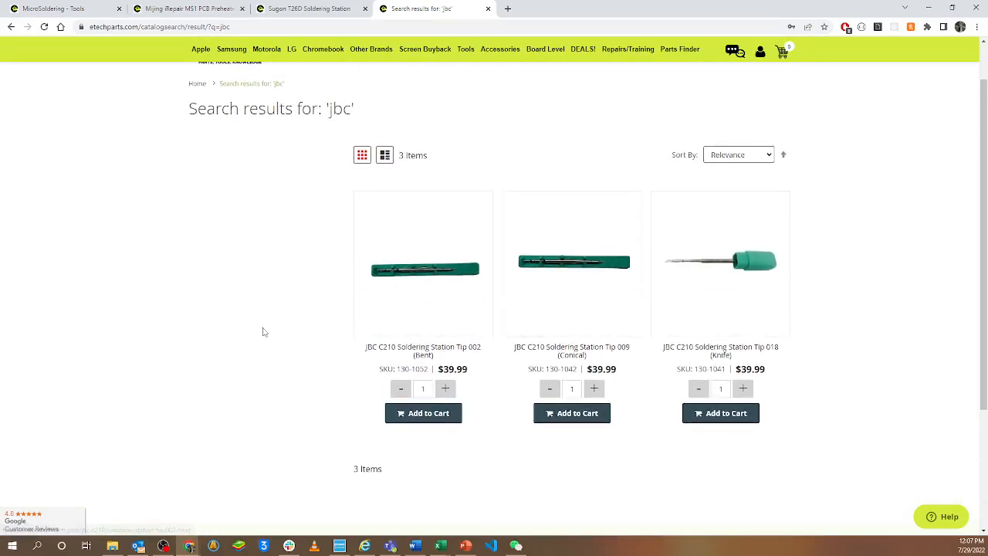
{"action": "mouse_move", "coordinate": [423, 269]}
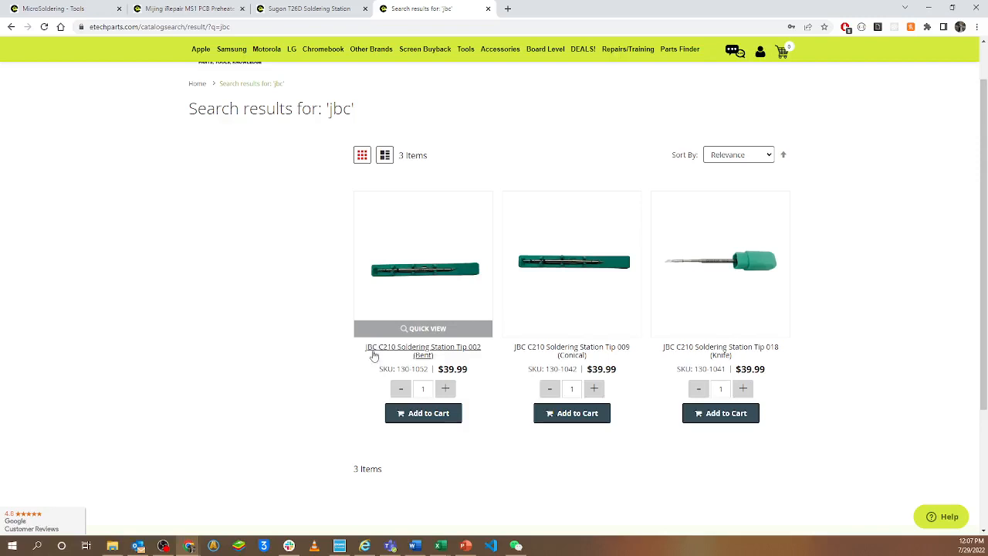
{"action": "mouse_move", "coordinate": [340, 365]}
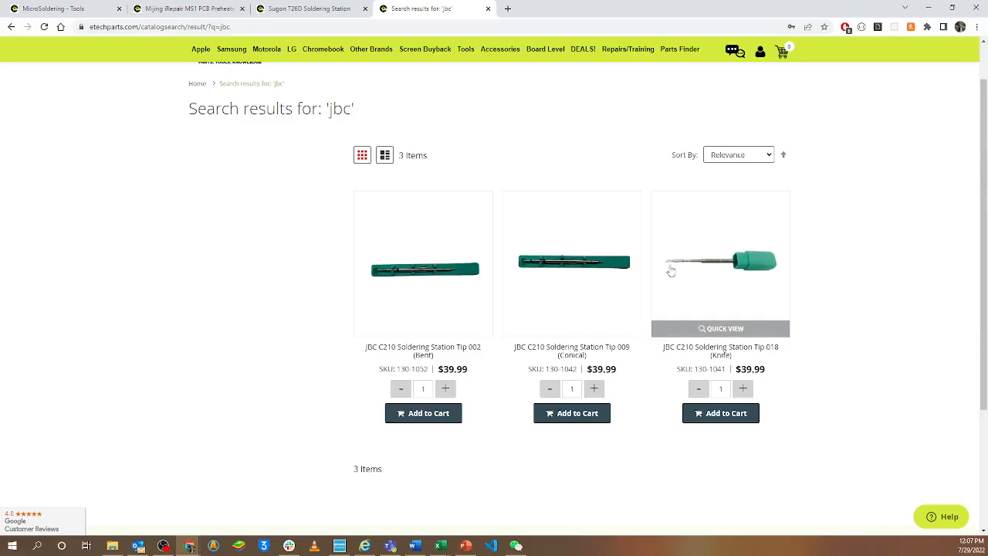
{"action": "mouse_move", "coordinate": [720, 274]}
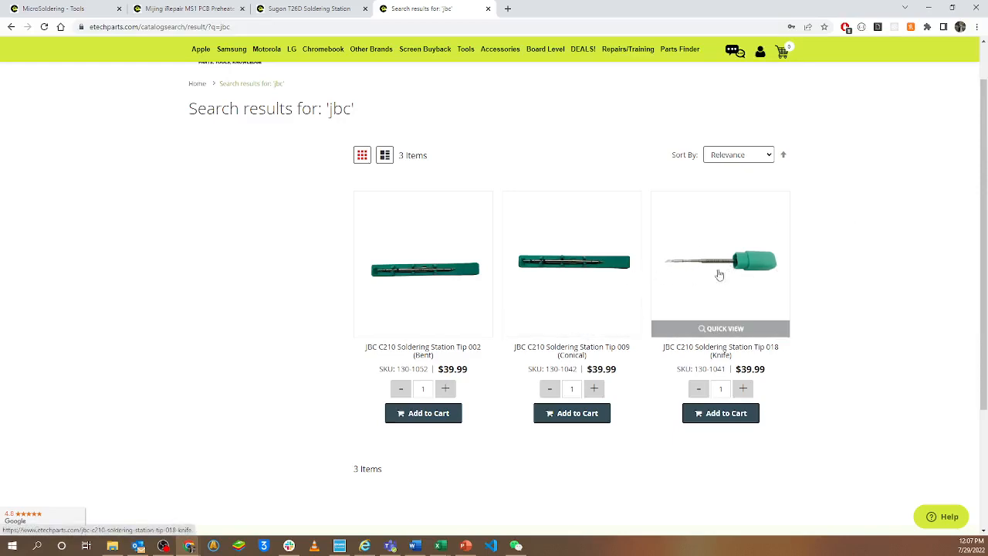
{"action": "mouse_move", "coordinate": [693, 308]}
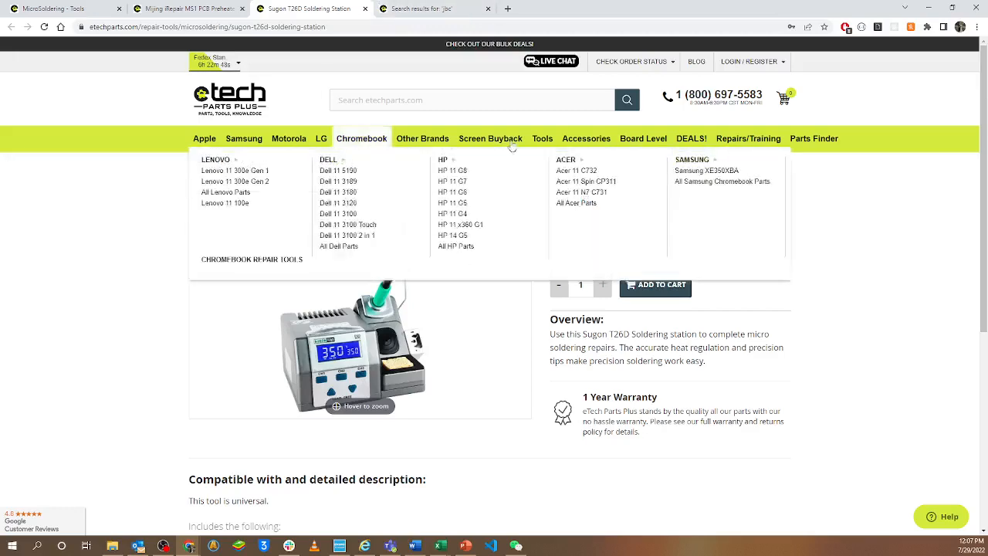
{"action": "left_click", "coordinate": [186, 9]}
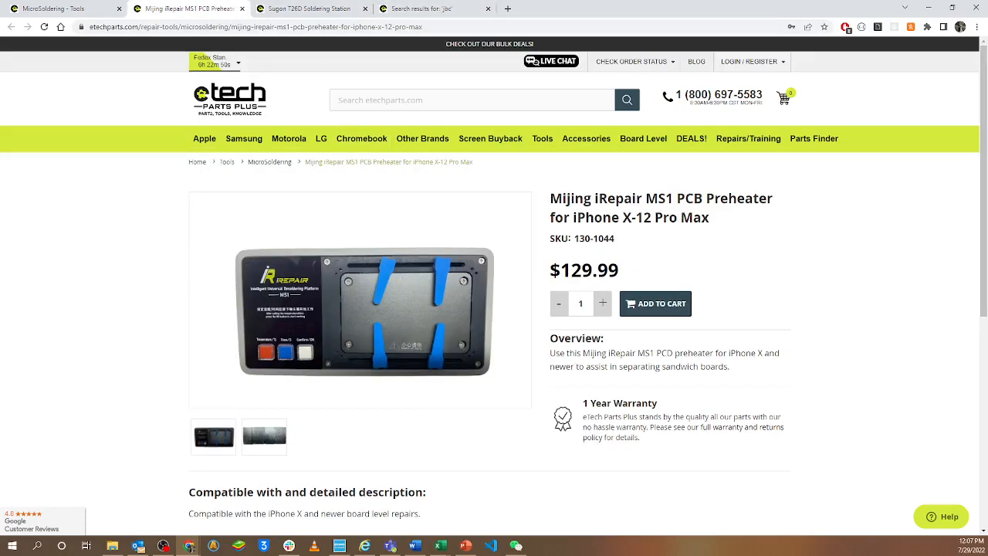